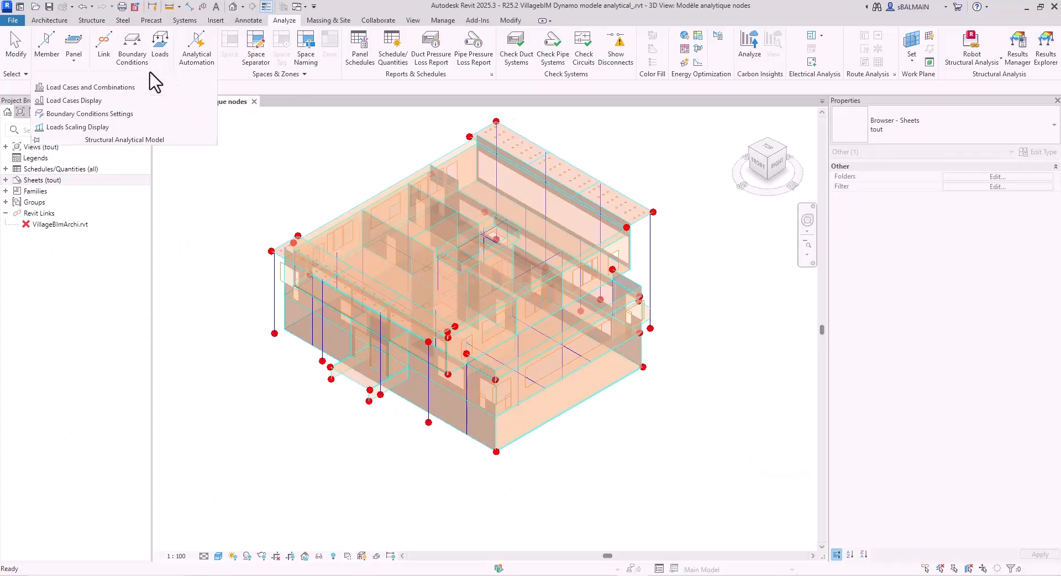
mouse_move(86, 86)
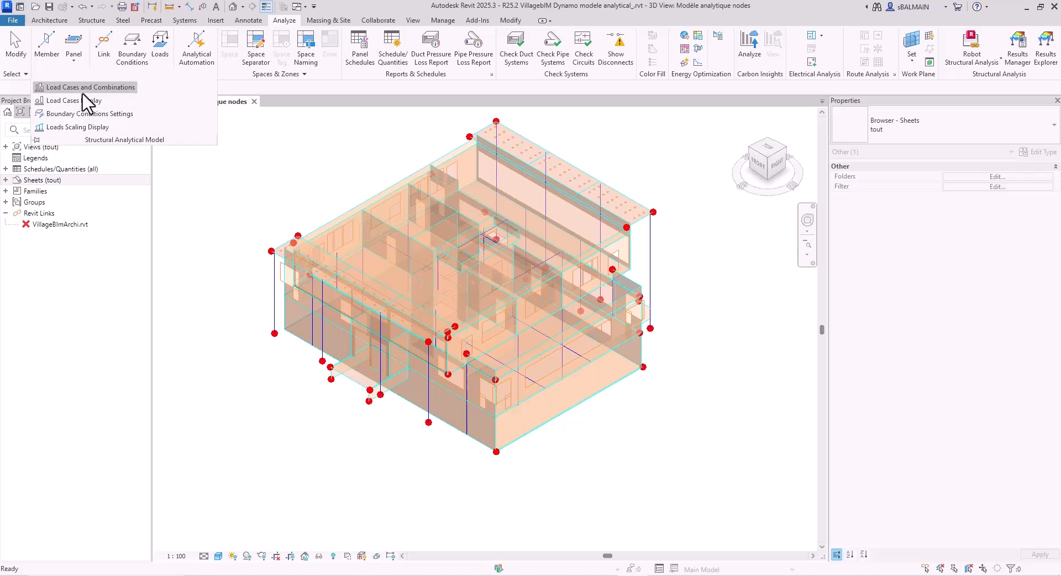
Set Region Great Britain and BS-EN 1990 (Eq.6.10), make Q Live - Category A, then apply
left_click(88, 87)
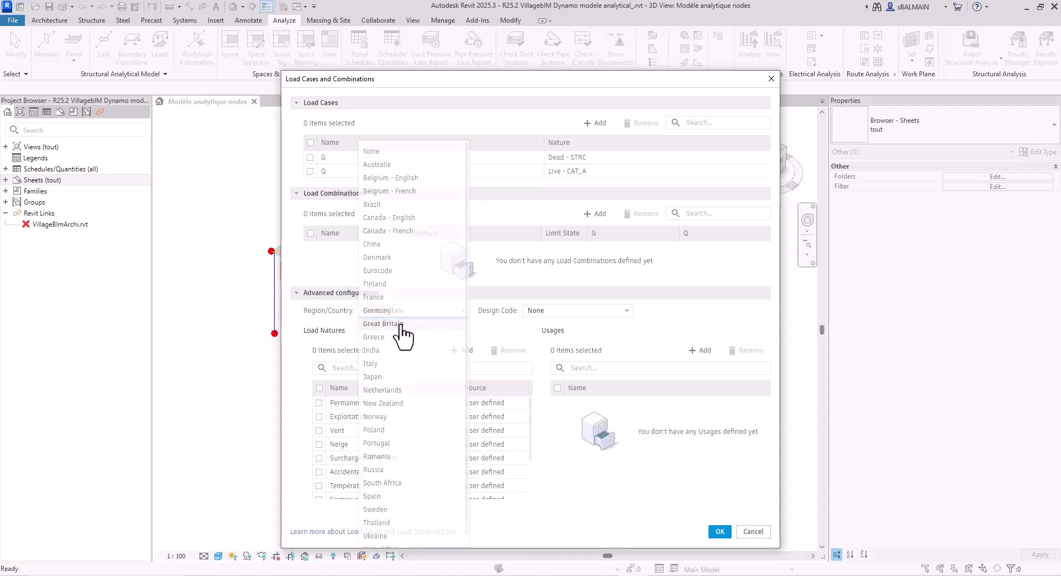
left_click(383, 323)
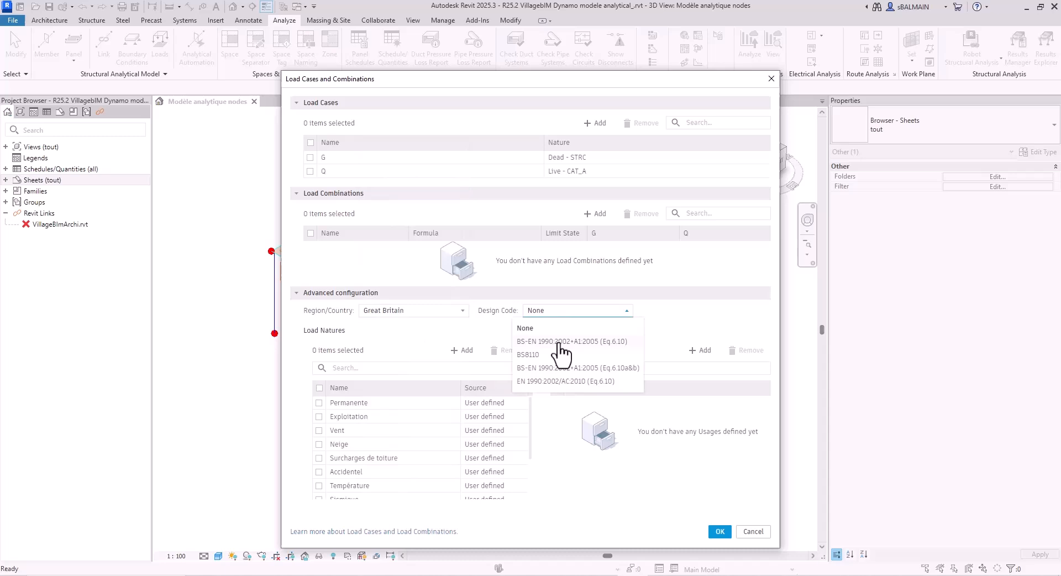
left_click(572, 341)
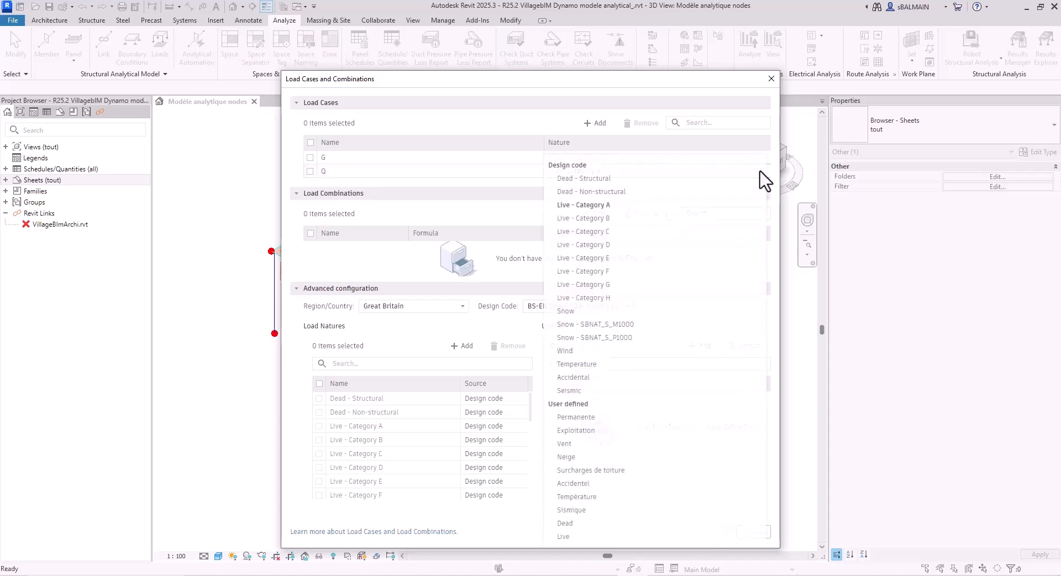
left_click(583, 205)
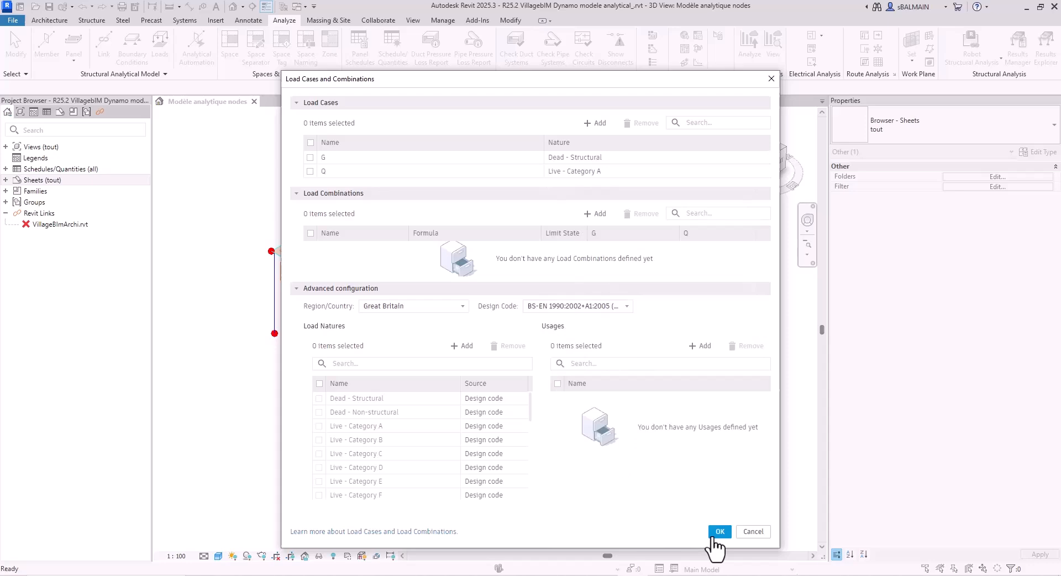
left_click(719, 531)
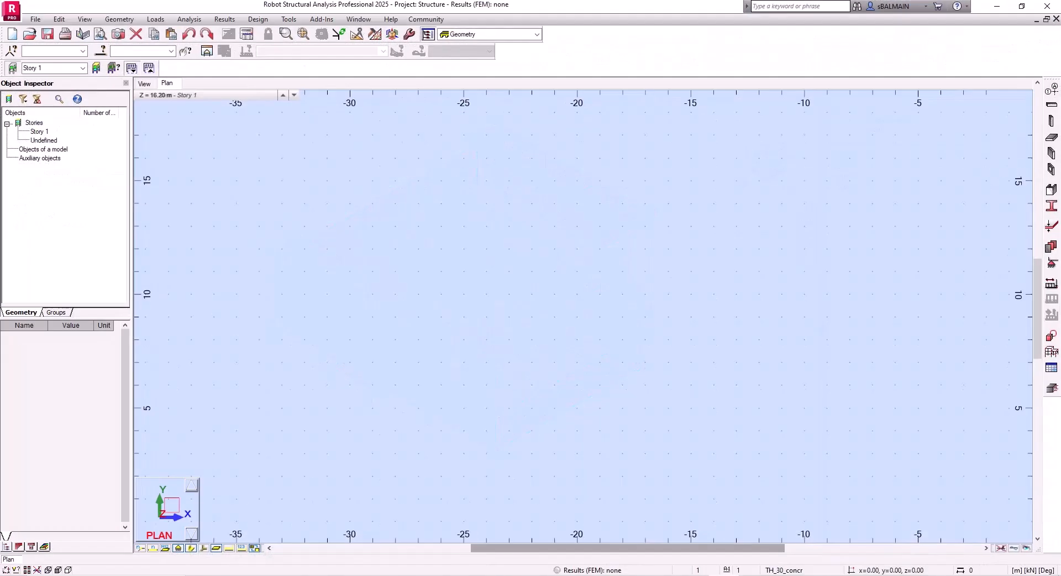
Set Robot preferences to Great Britain, accepting conversion of member parameters to BS-EN 1993-1
left_click(288, 18)
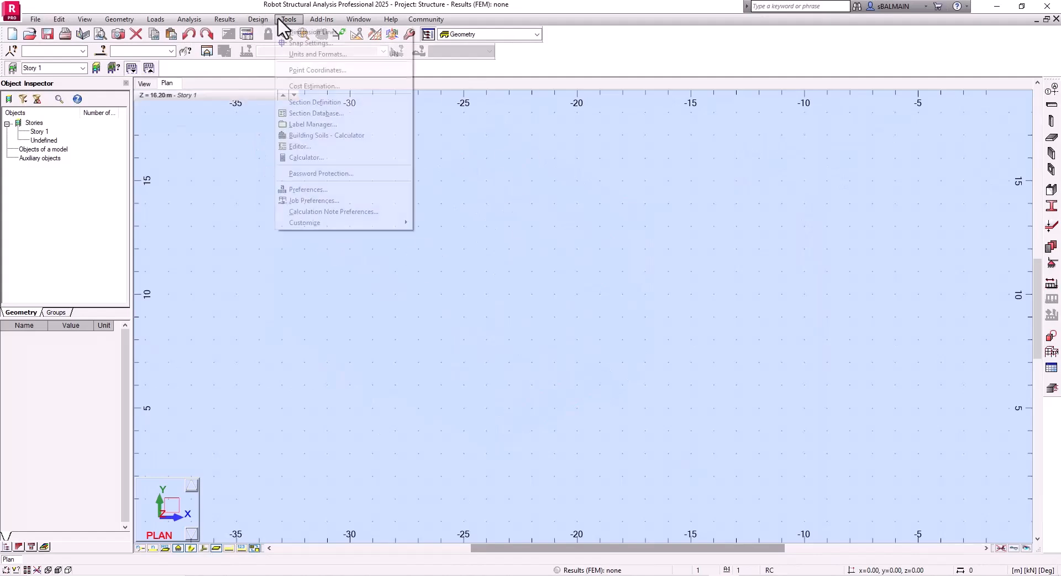
left_click(321, 197)
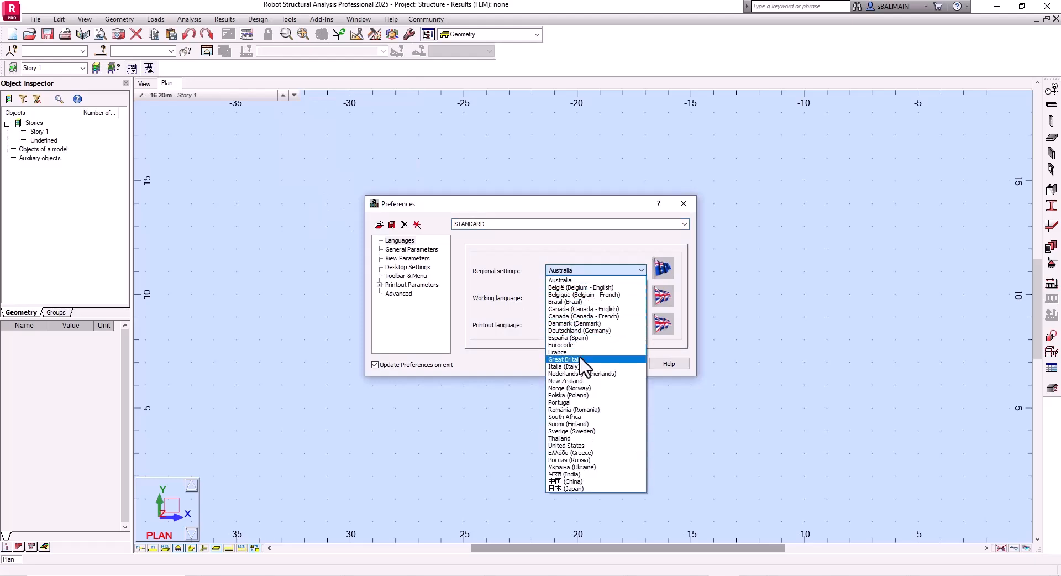
left_click(564, 359)
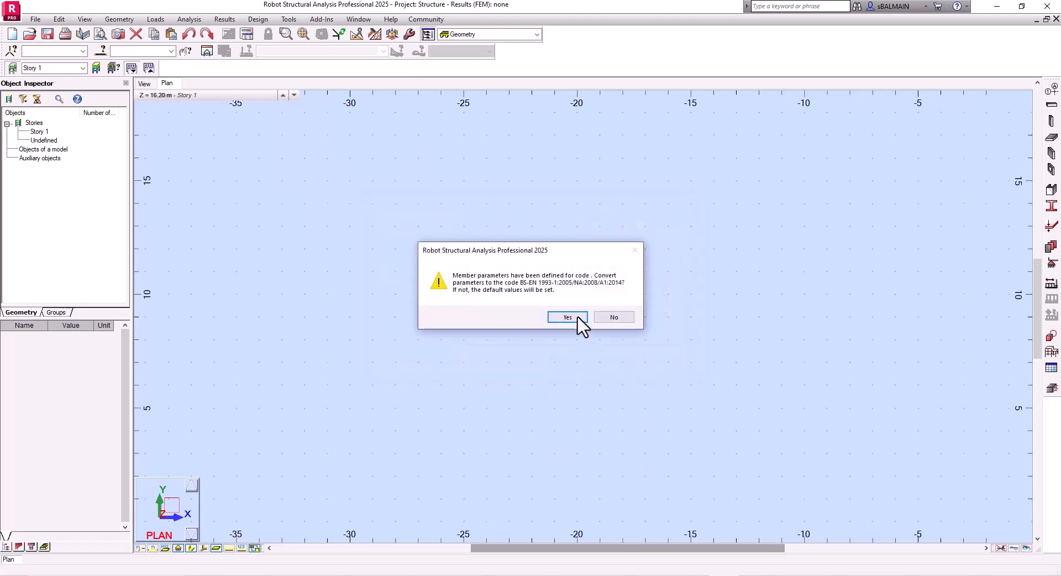
left_click(567, 317)
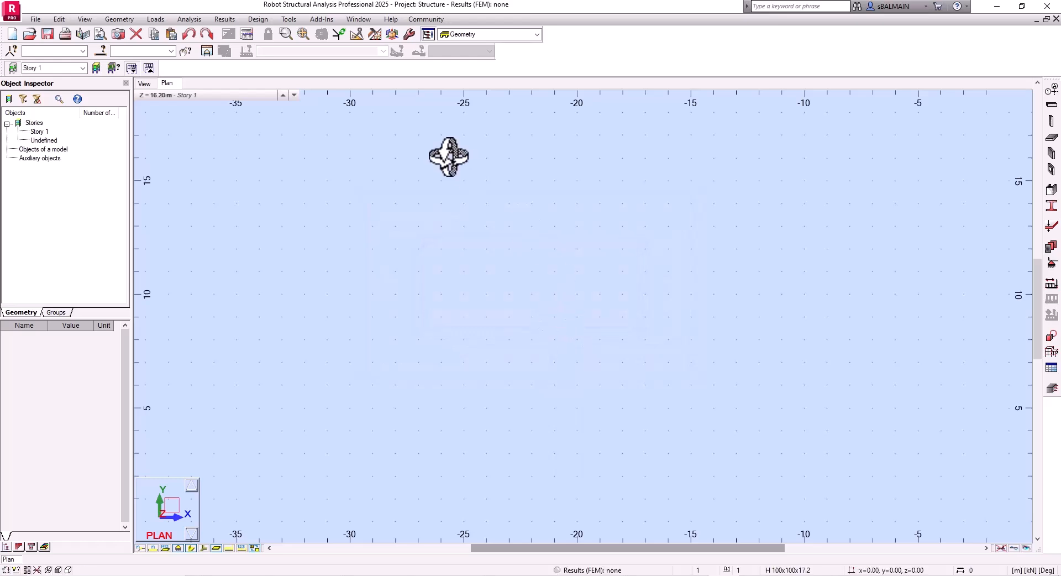
left_click(288, 19)
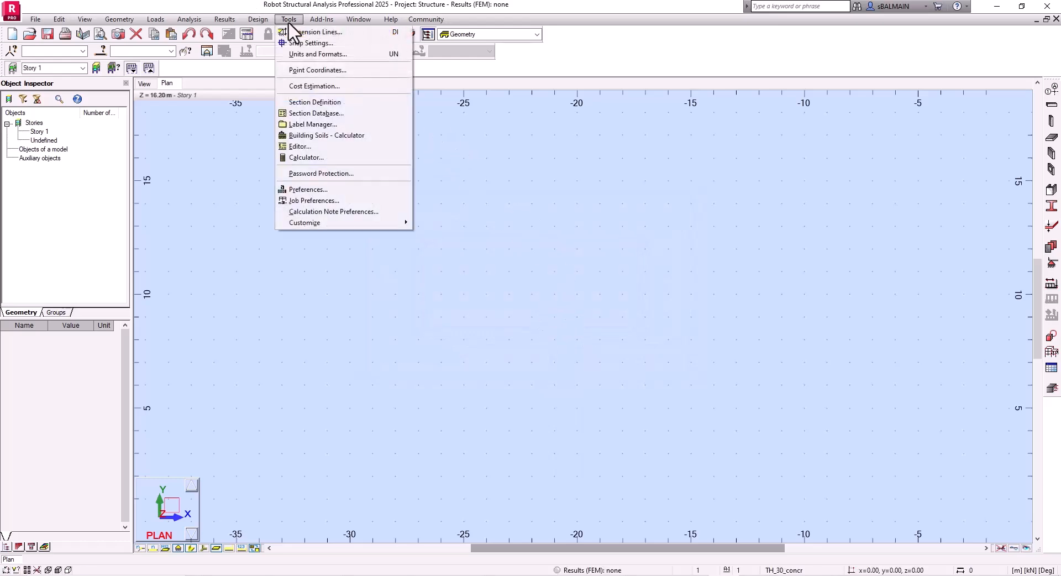
Set code combinations to BS-EN 1990 Eq. 6.10 and save the job preferences as 'BS'
left_click(314, 200)
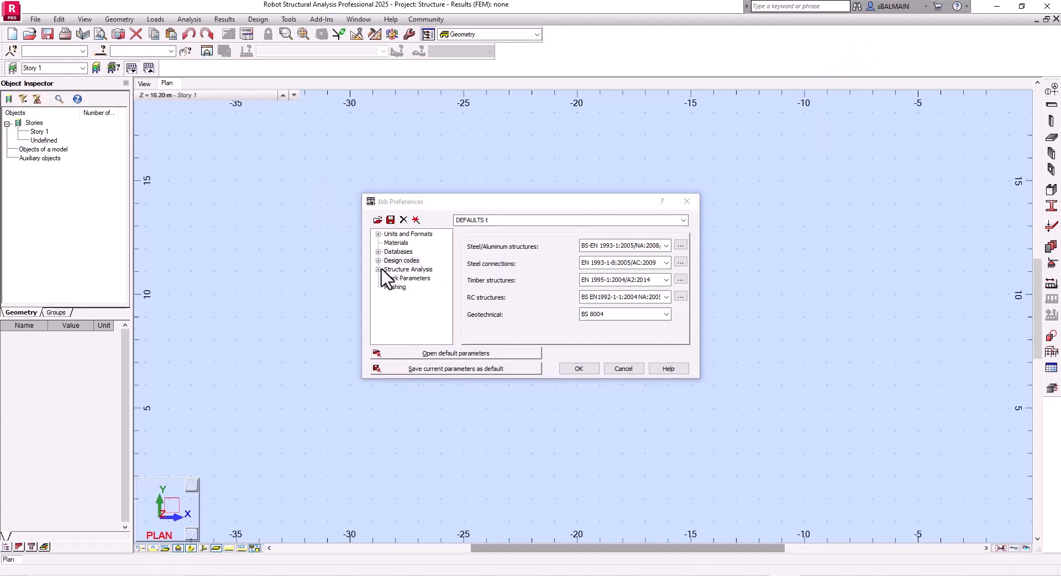
left_click(401, 260)
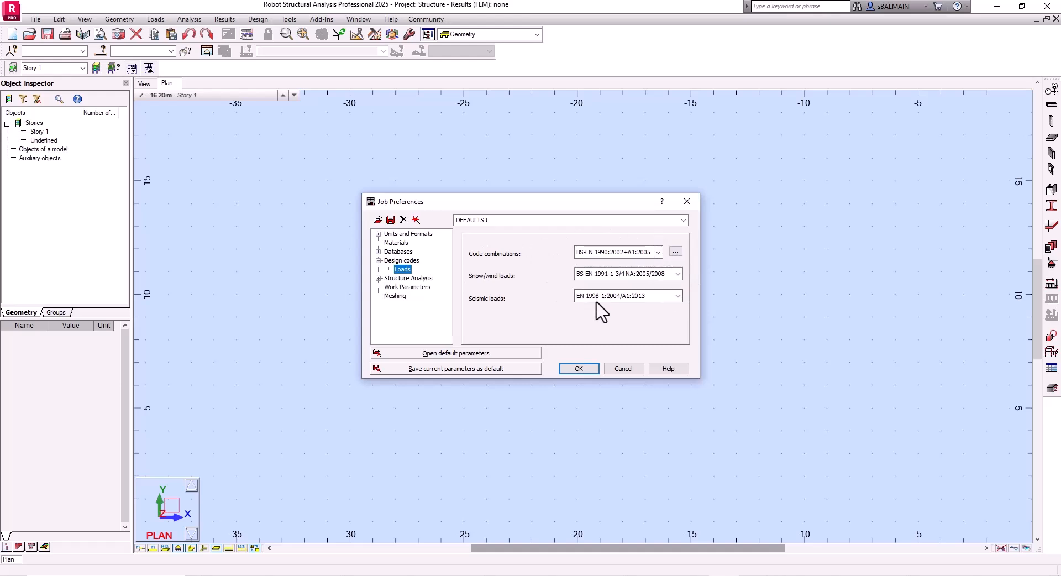
left_click(656, 252)
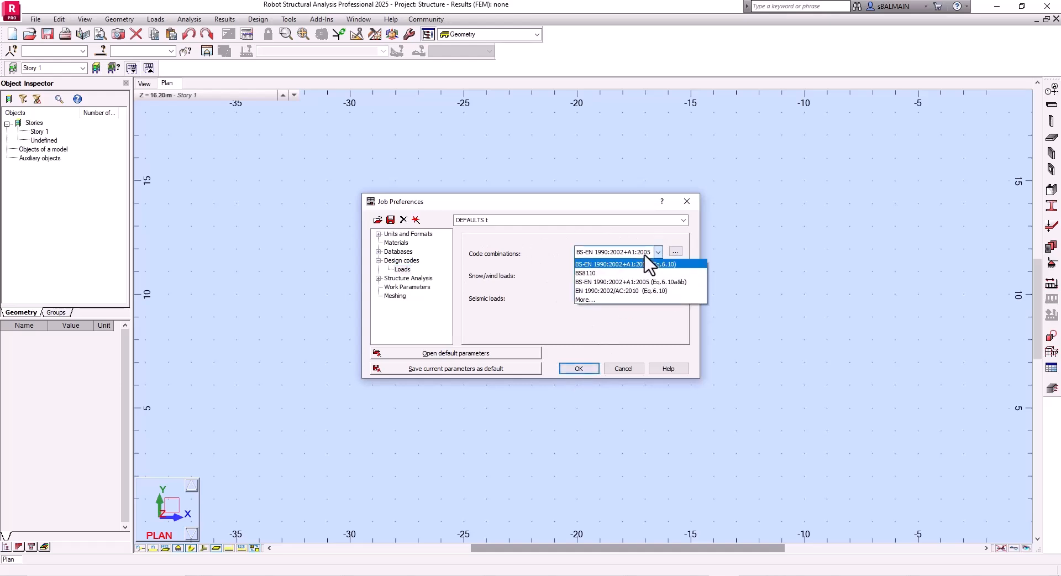
left_click(613, 264)
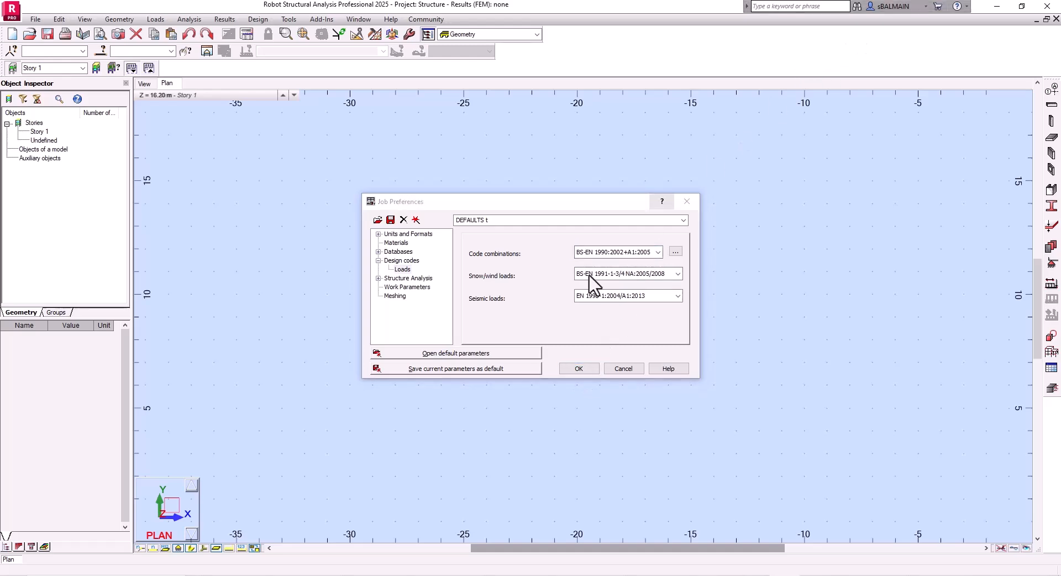
left_click(402, 261)
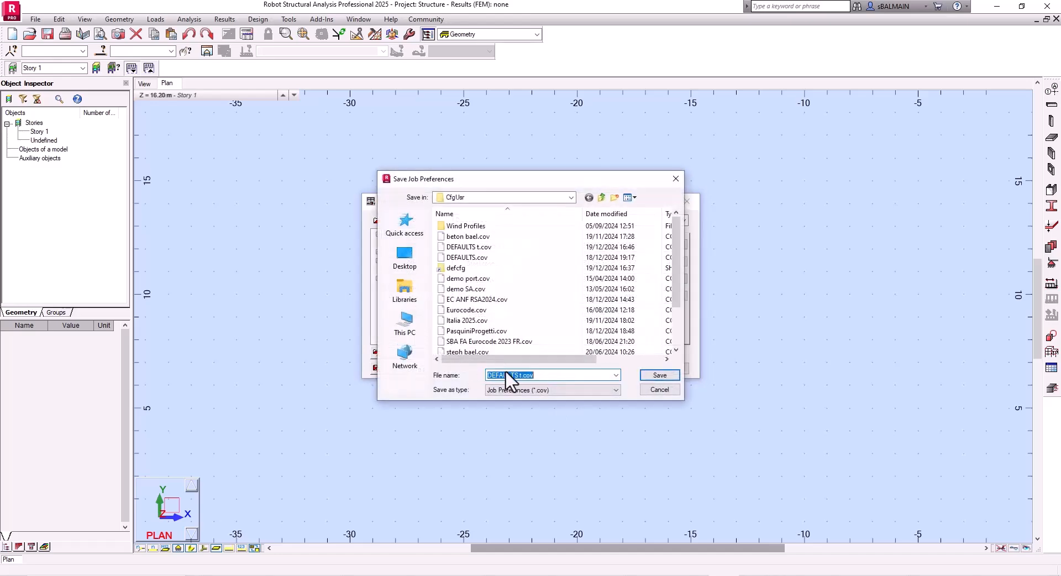
type("BS")
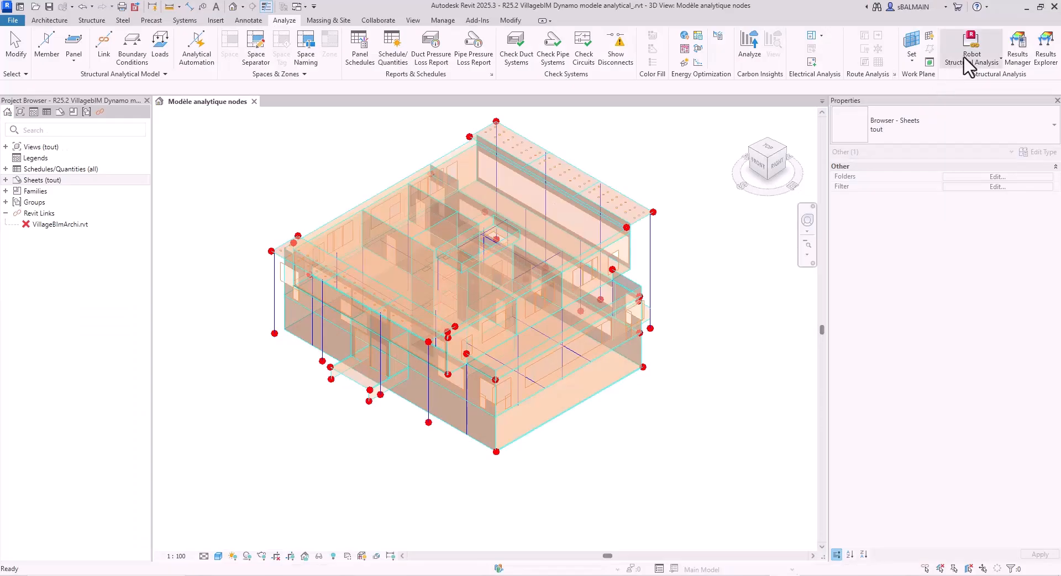
Send the Revit model to Robot through the integration link
left_click(971, 47)
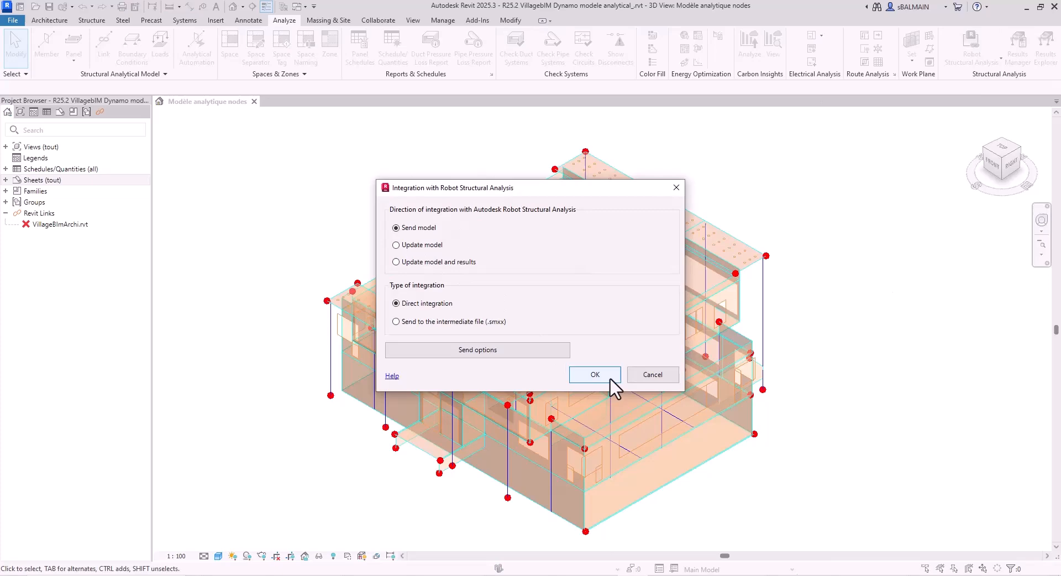
left_click(594, 374)
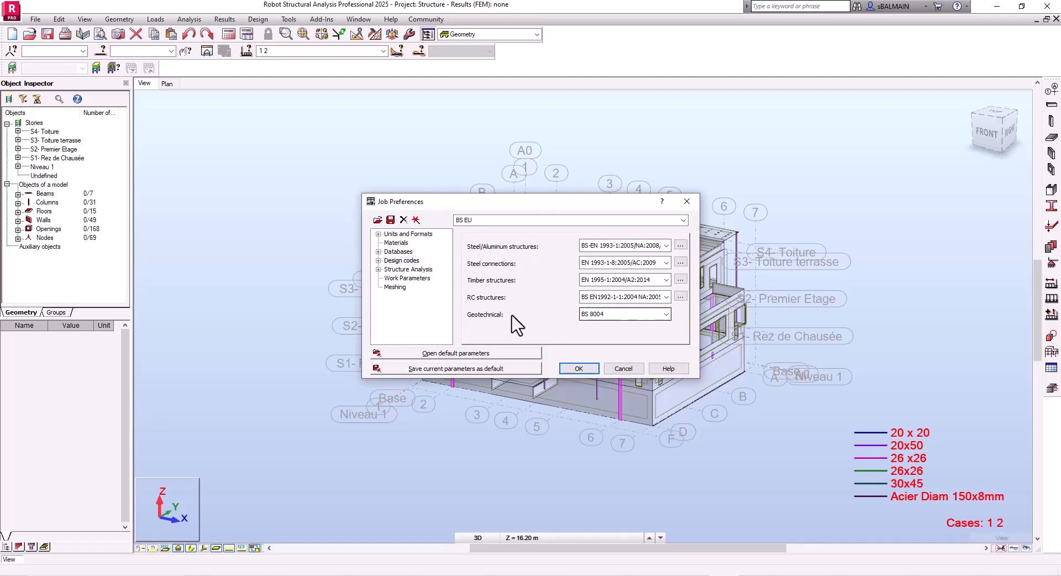
Accept the BS preferences, then run calculations with full automatic combinations and check group relations
left_click(578, 368)
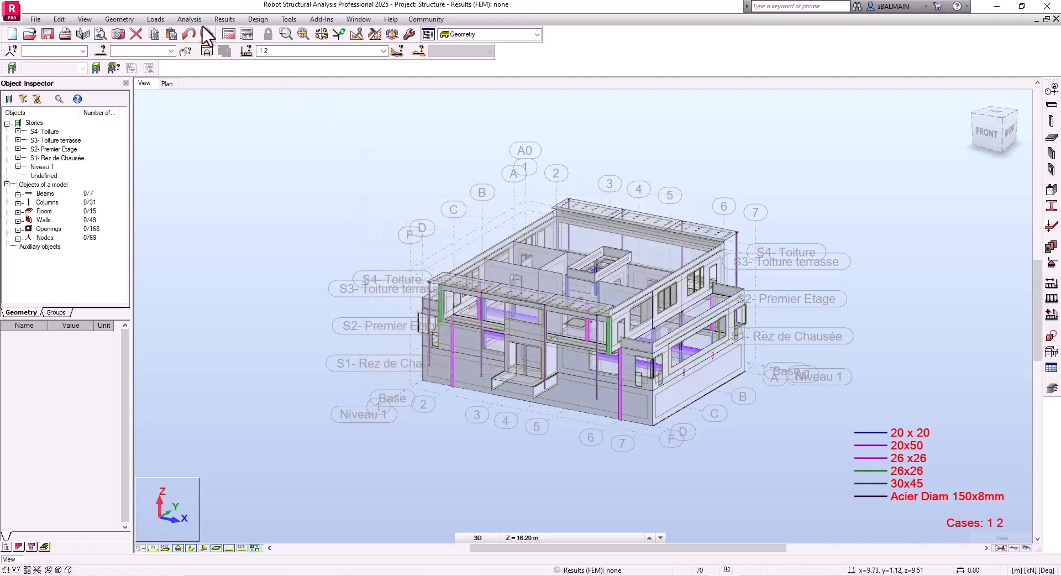
left_click(189, 19)
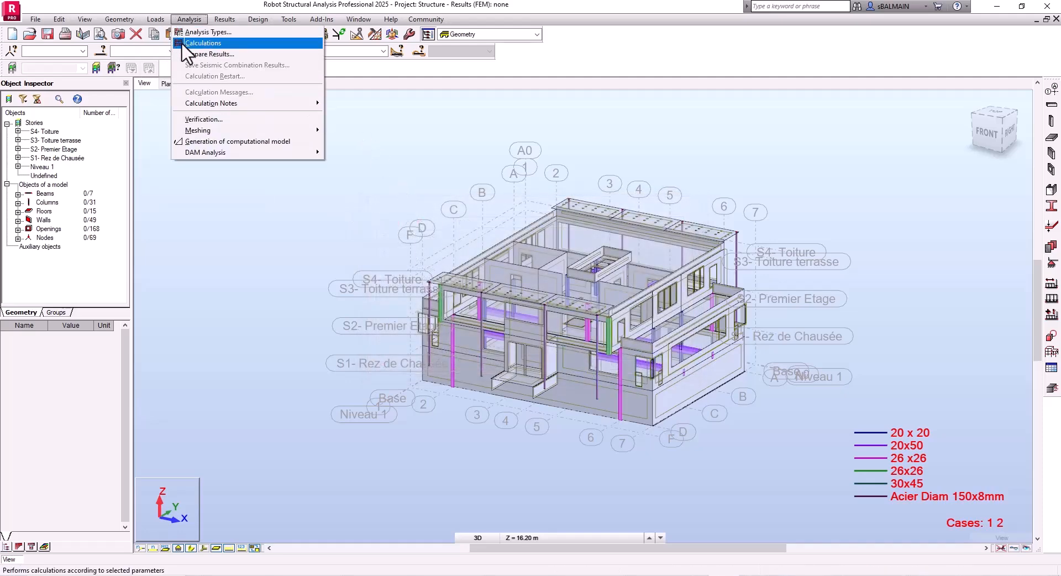
left_click(212, 54)
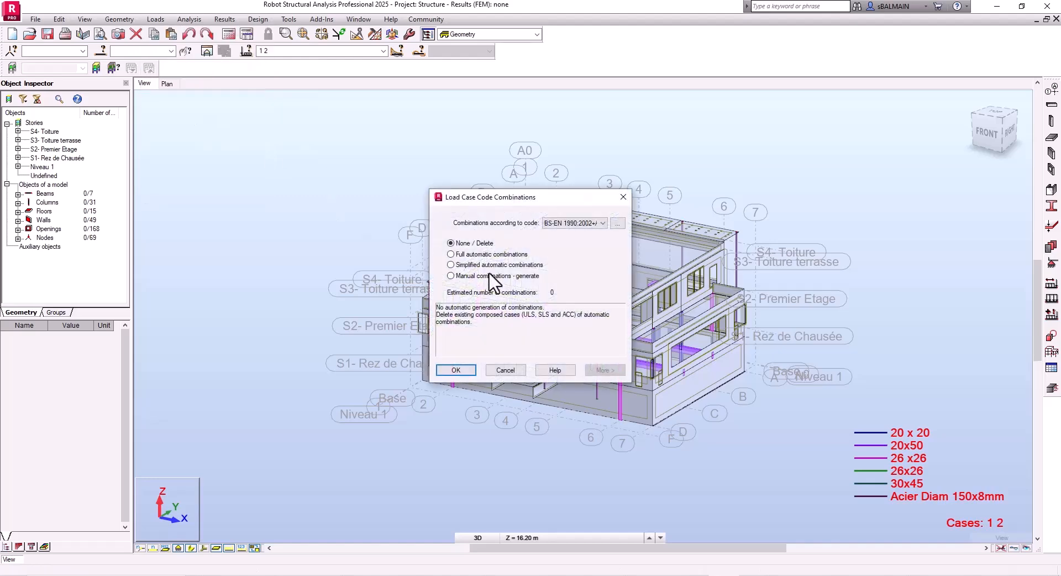
left_click(451, 254)
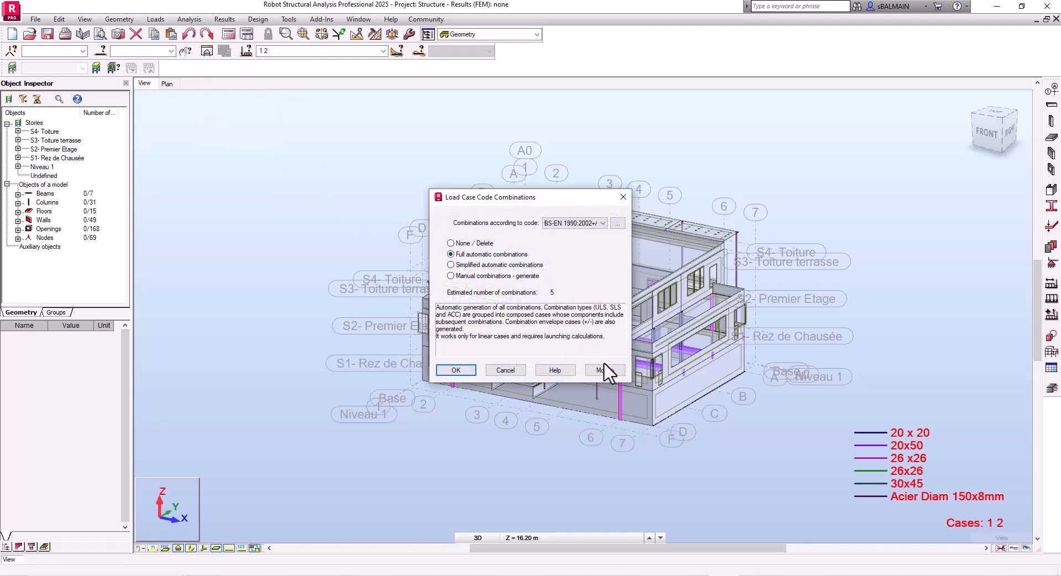
left_click(601, 370)
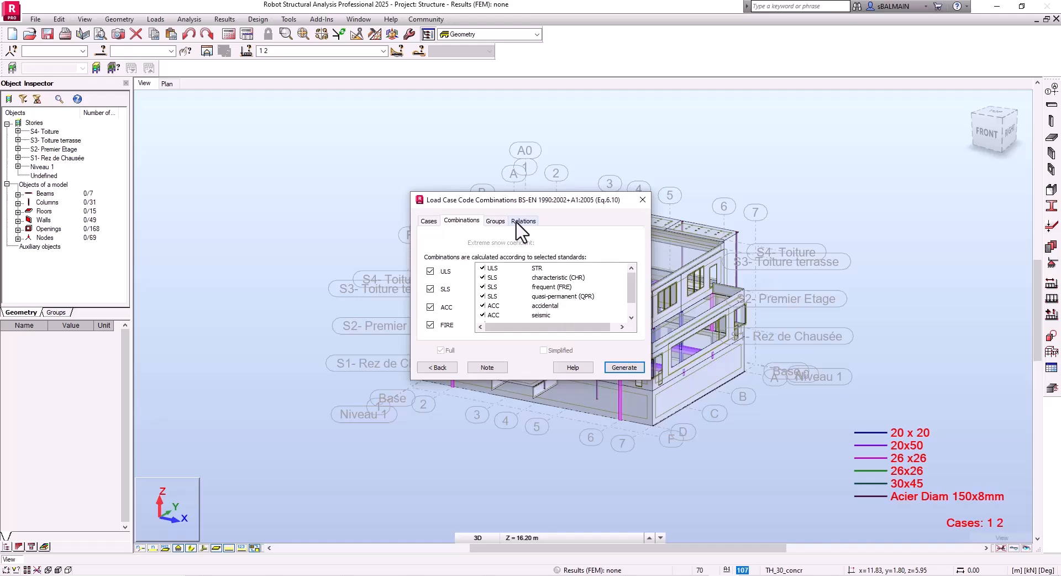
left_click(523, 220)
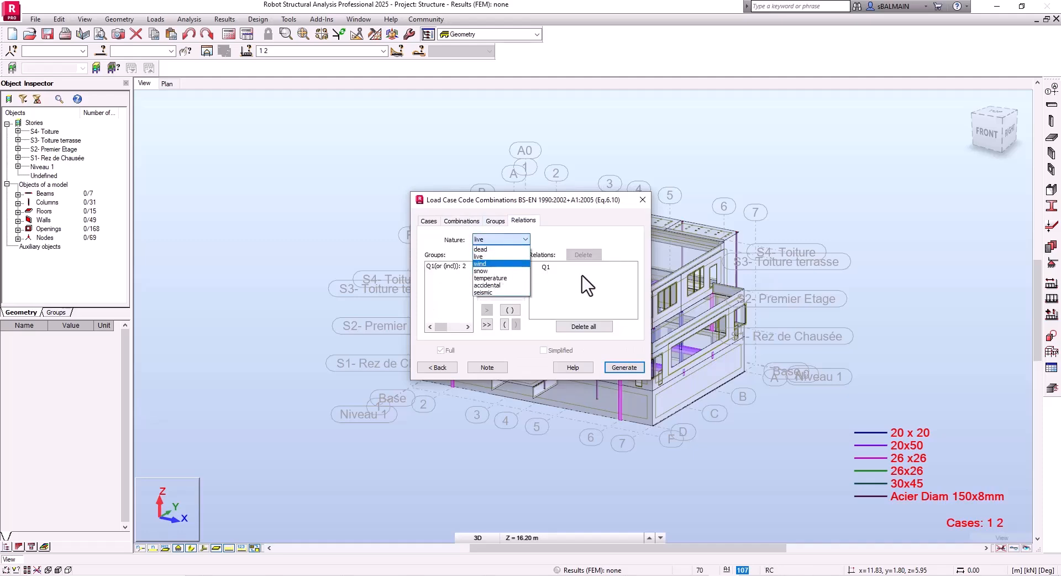
left_click(480, 250)
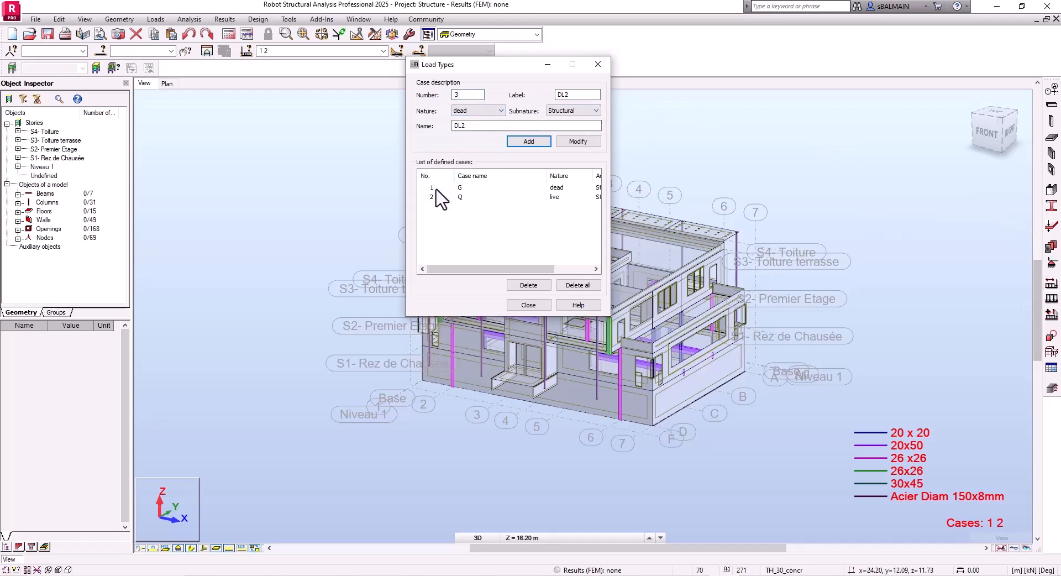
Check the natures of live case Q and dead case G, then close Load Types
left_click(459, 196)
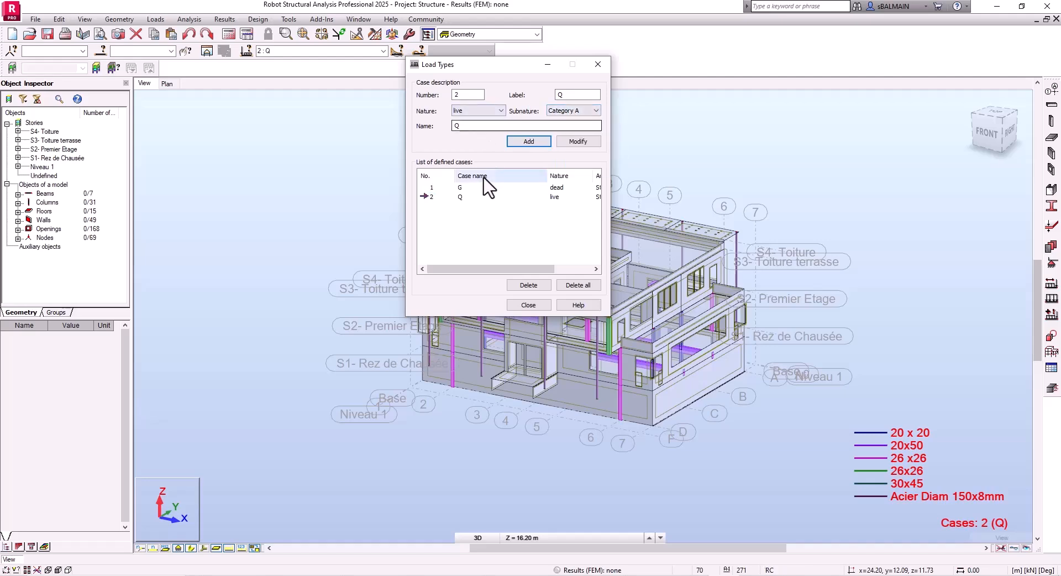
left_click(461, 187)
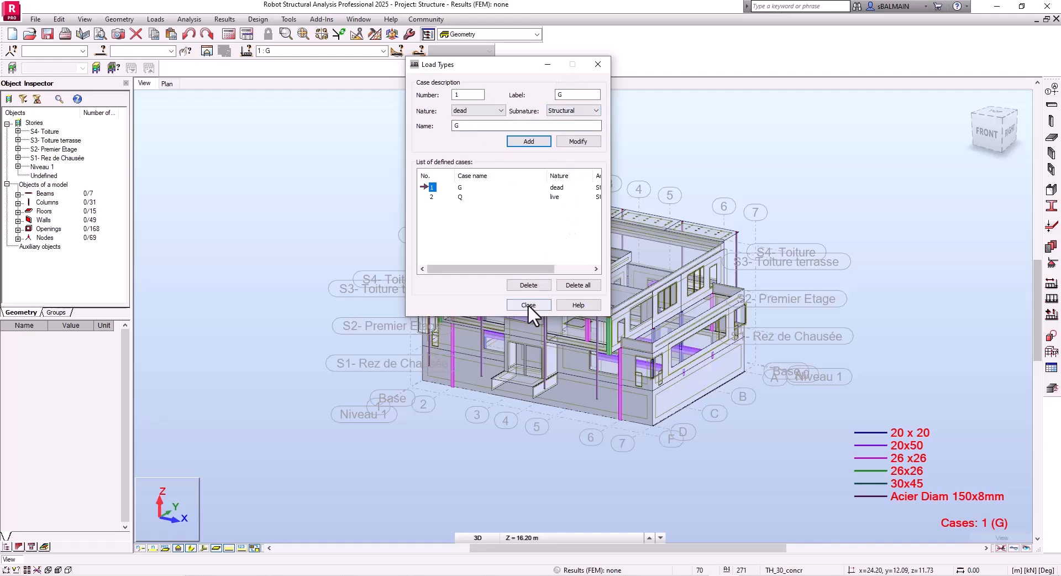
left_click(528, 305)
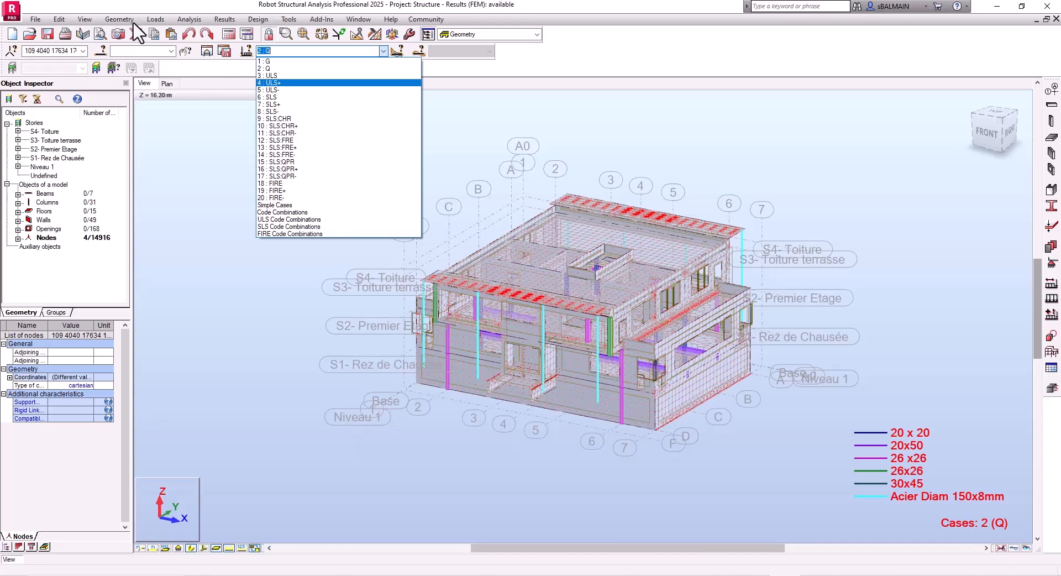
Check the generated ULS, SLS and FIRE combinations in the case list
left_click(118, 18)
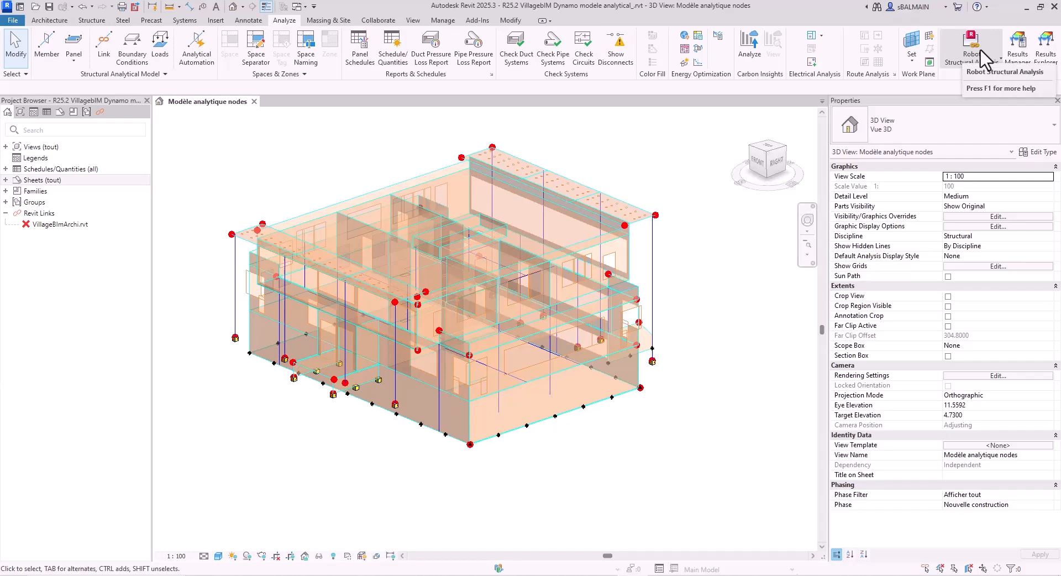
Update the Revit model from Robot using the Robot Structural Analysis Link
left_click(972, 48)
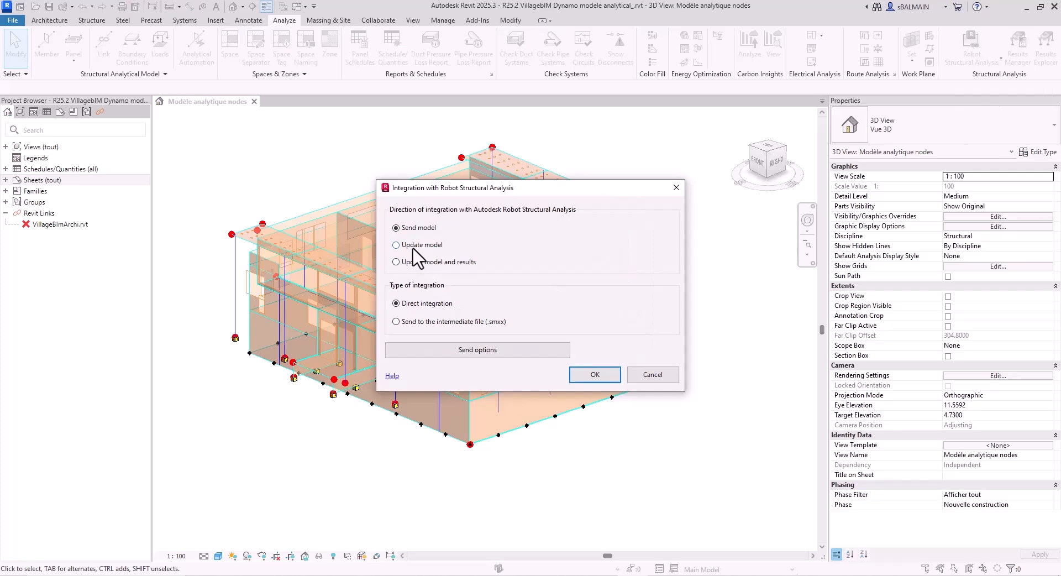
left_click(396, 245)
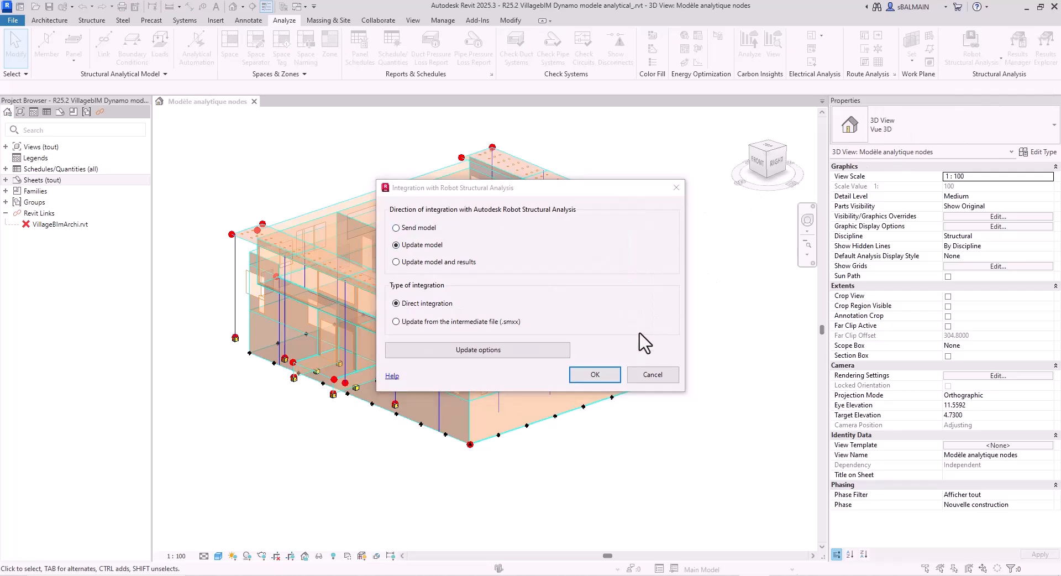
left_click(594, 374)
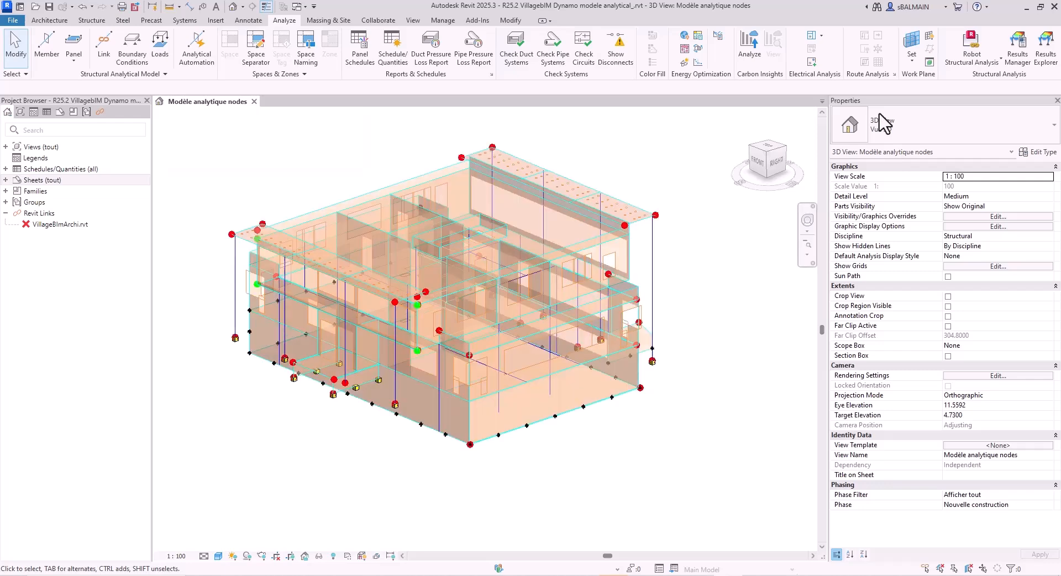
mouse_move(103, 44)
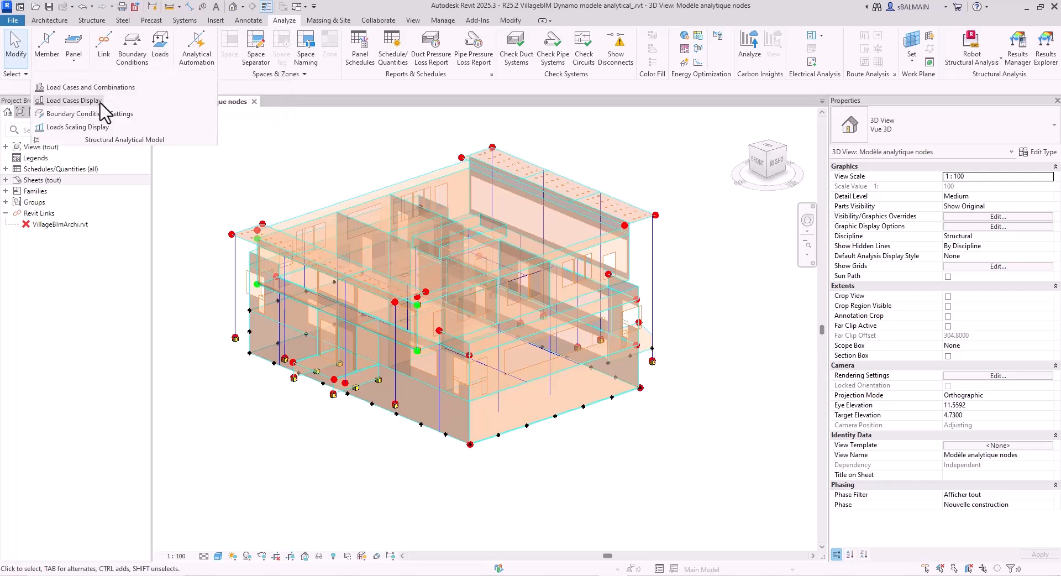
mouse_move(90, 86)
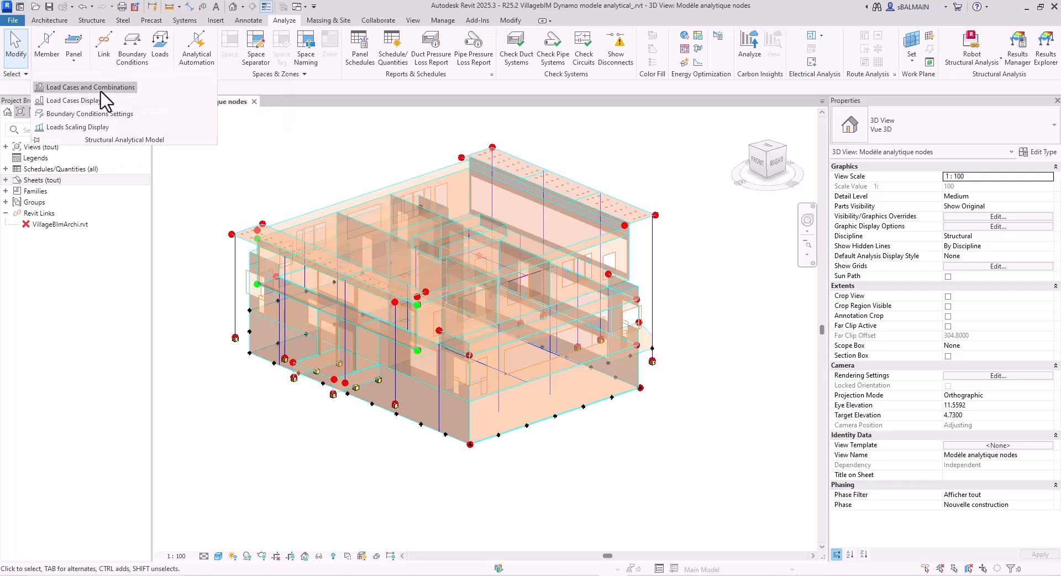
View G, Q and the imported BS-EN combinations in Load Cases and Combinations
left_click(85, 86)
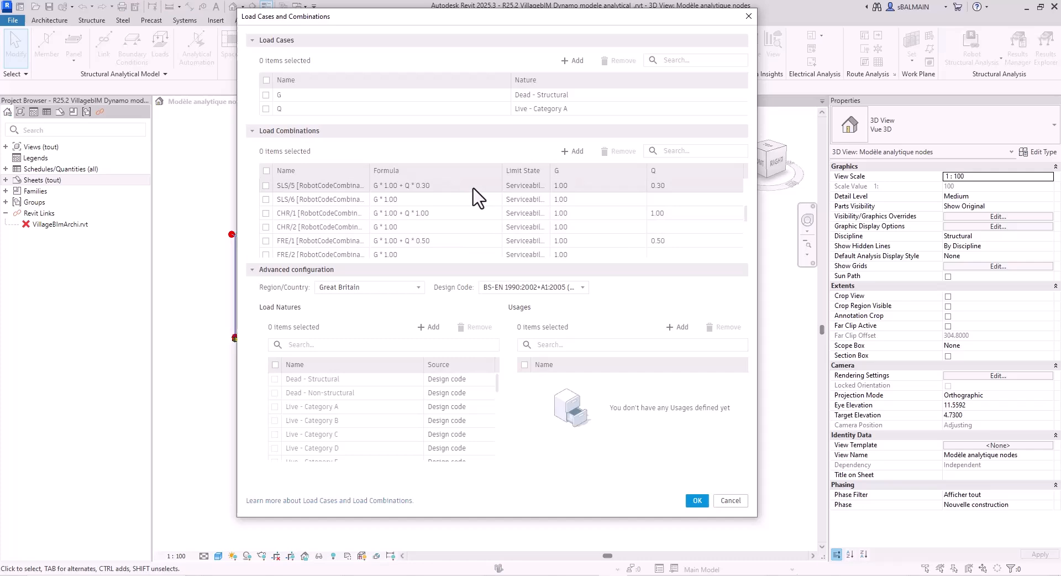